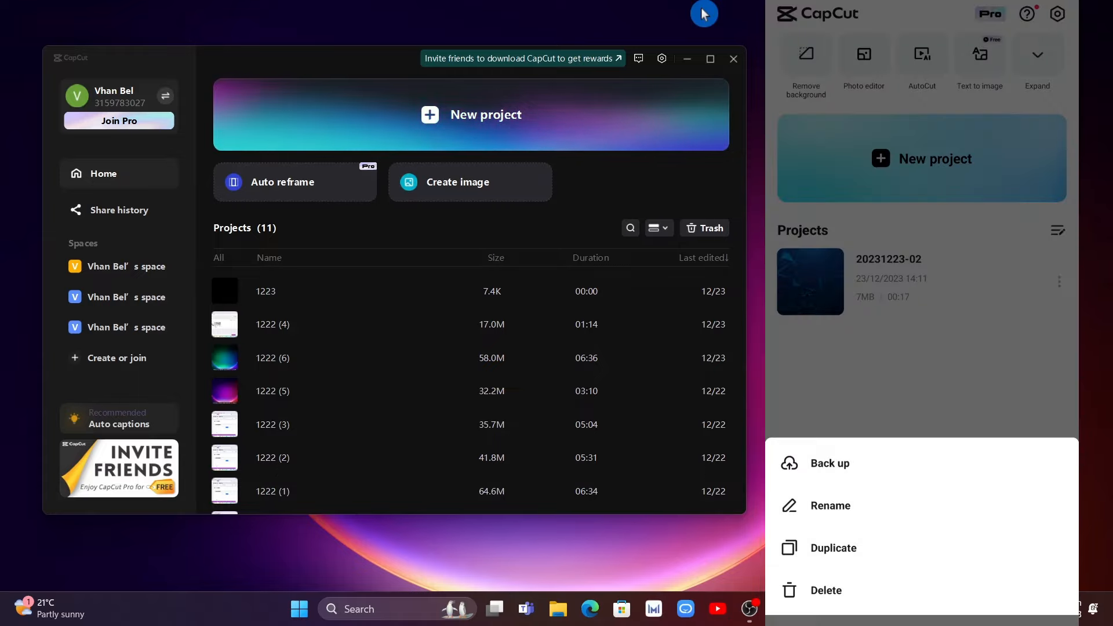
left_click(831, 463)
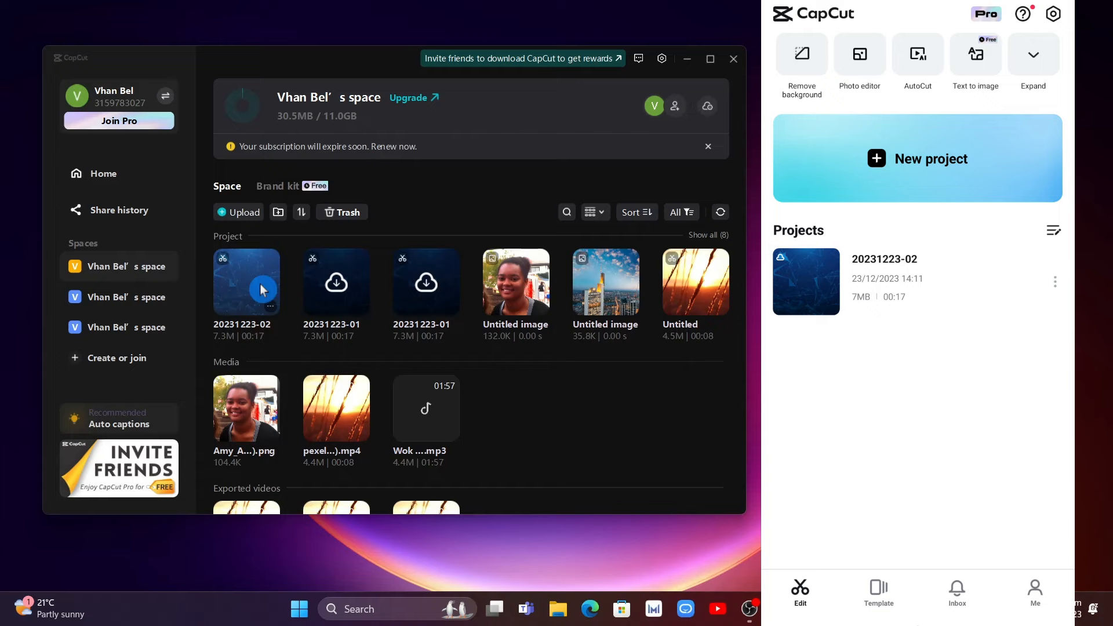
mouse_move(479, 421)
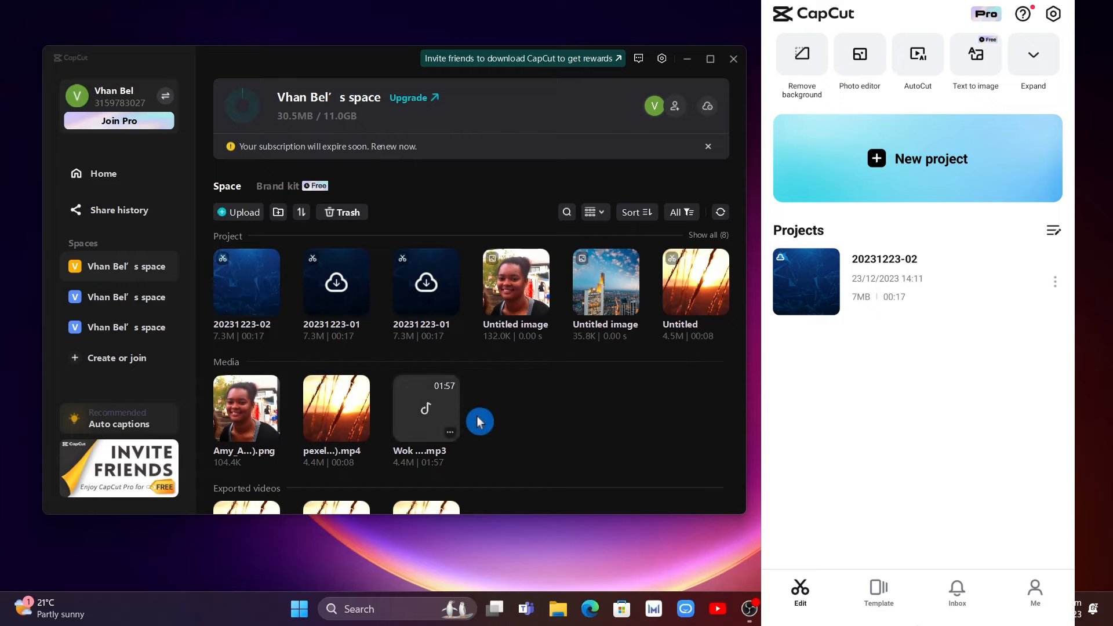
mouse_move(528, 356)
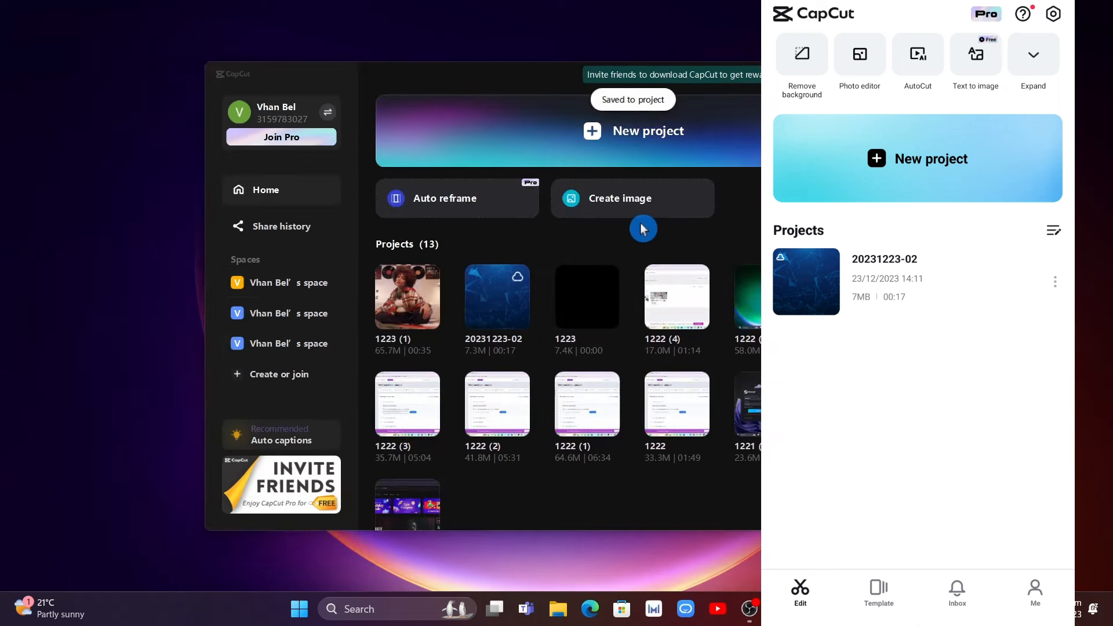
mouse_move(442, 283)
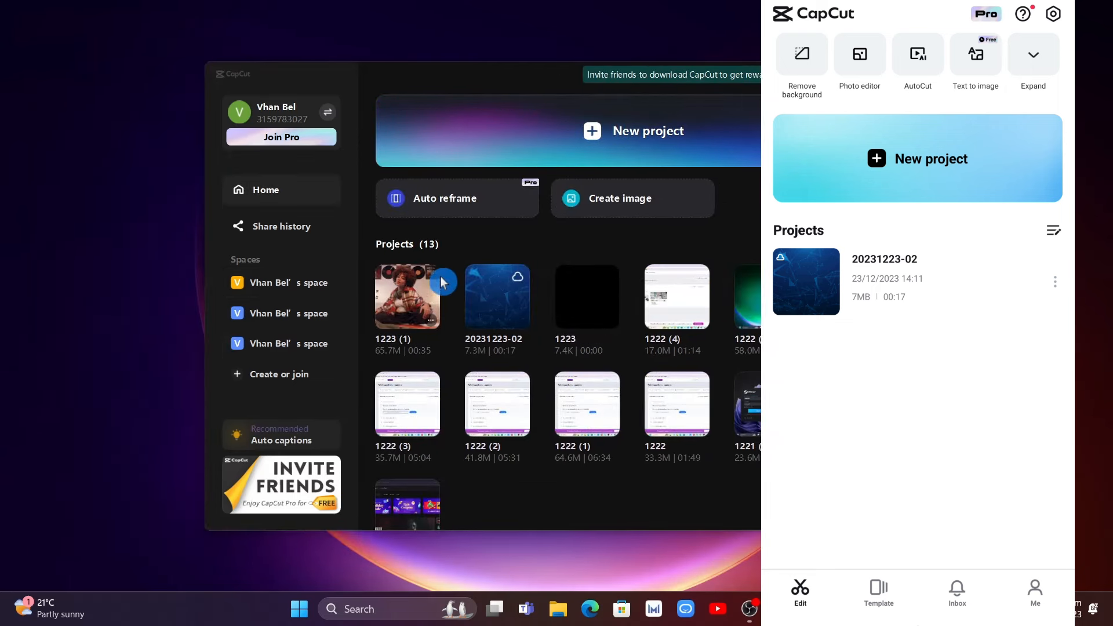
Upload the desktop project 1223 (1) to your cloud space.
right_click(407, 296)
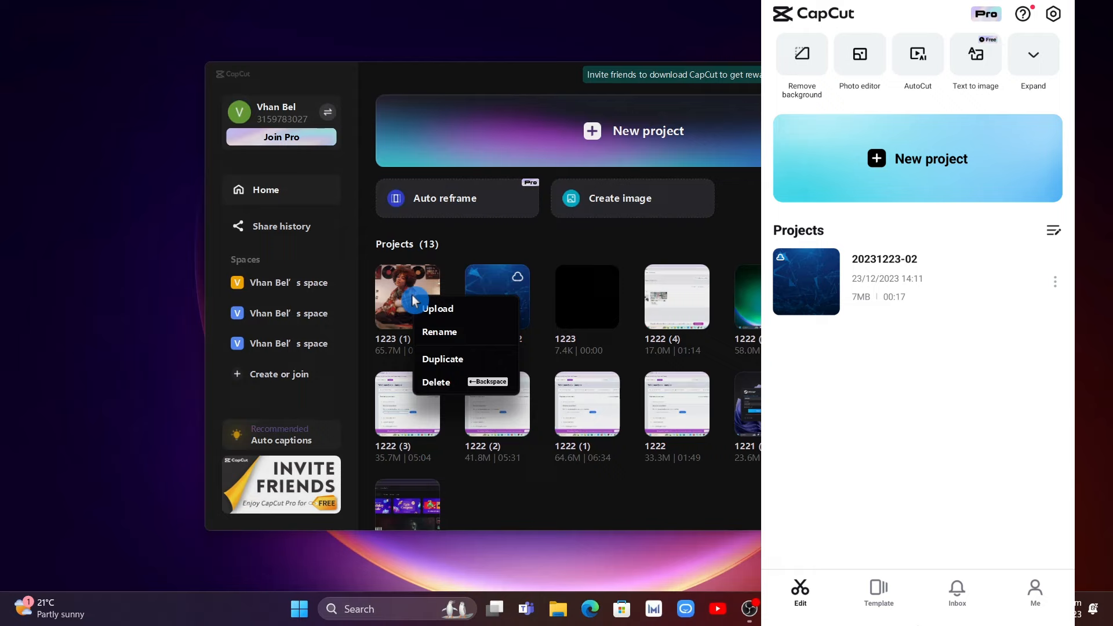
left_click(438, 309)
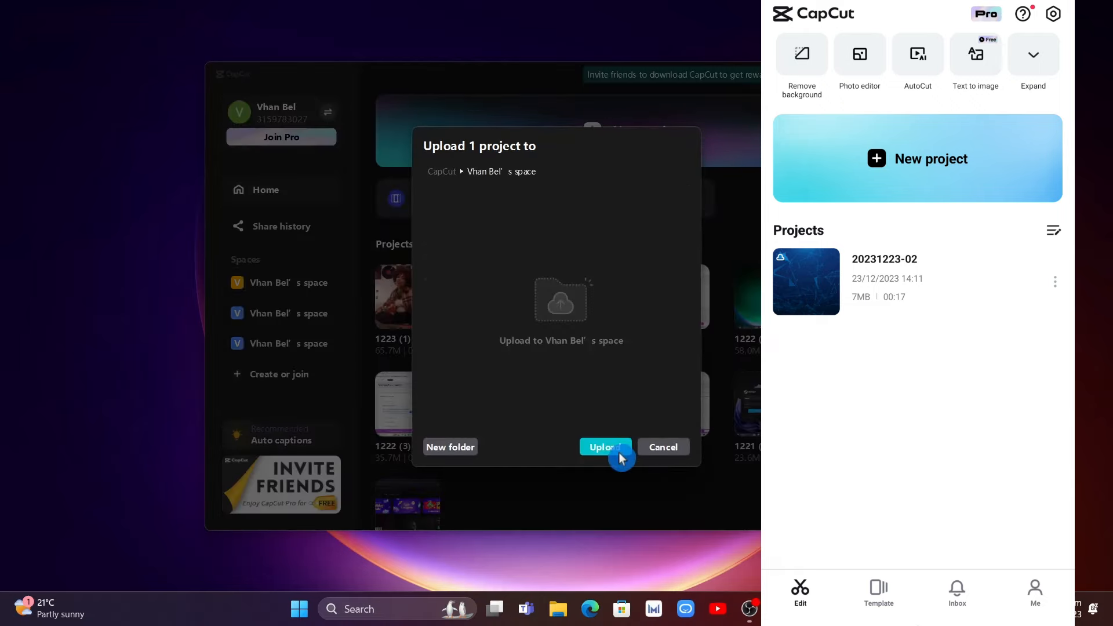
left_click(604, 448)
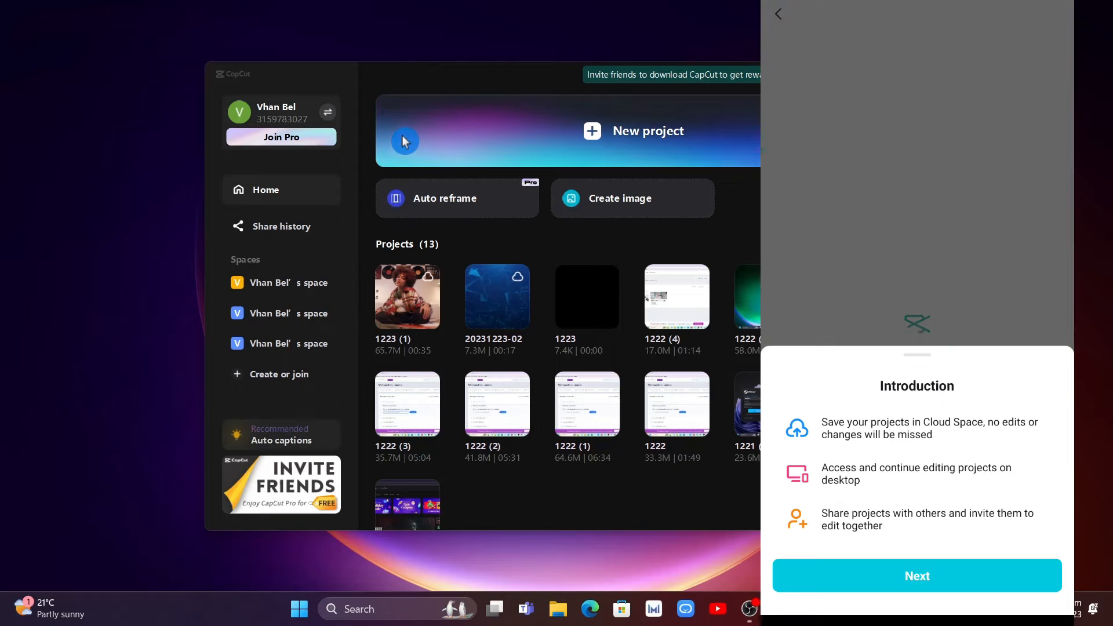
Continue past the Cloud Space introduction to view the synced projects on the phone.
left_click(916, 577)
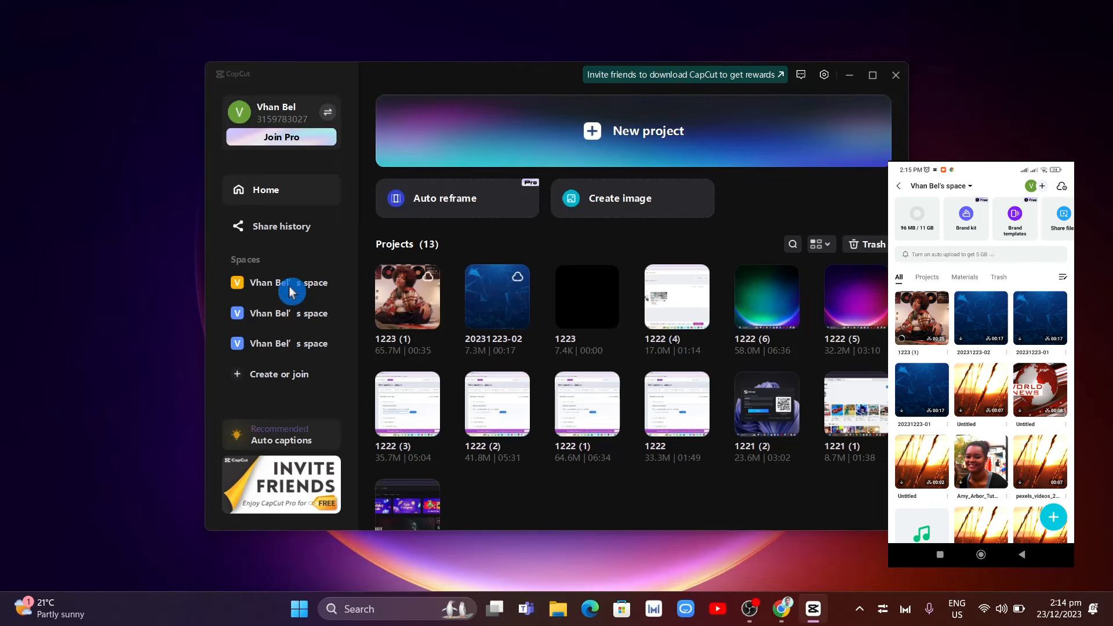
Show and copy the invitation link for your personal cloud space.
left_click(289, 283)
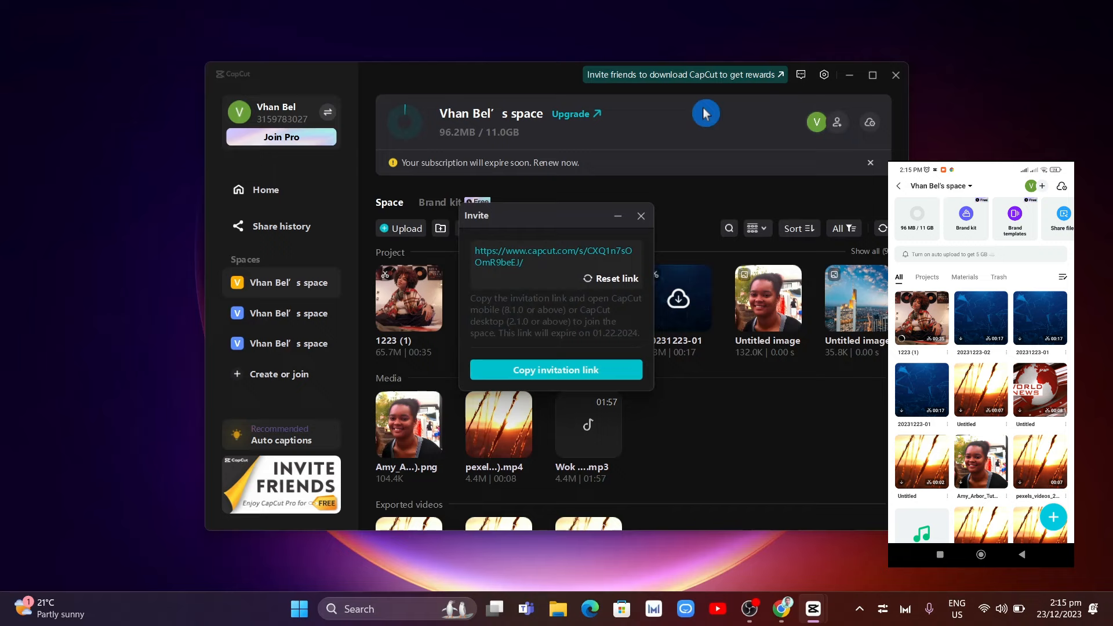
mouse_move(556, 385)
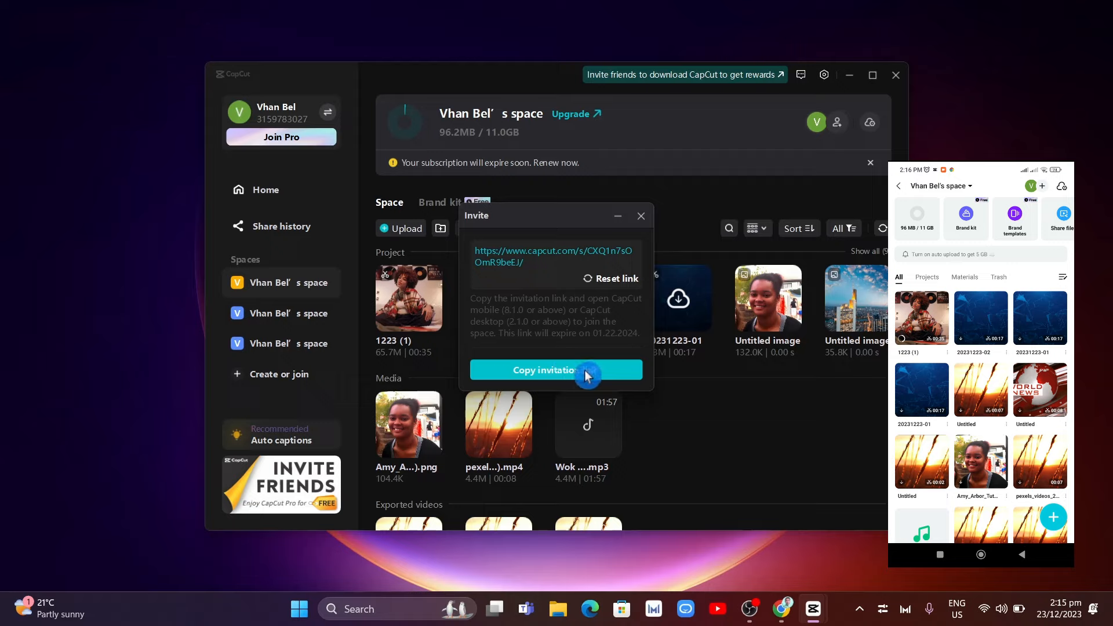
left_click(556, 370)
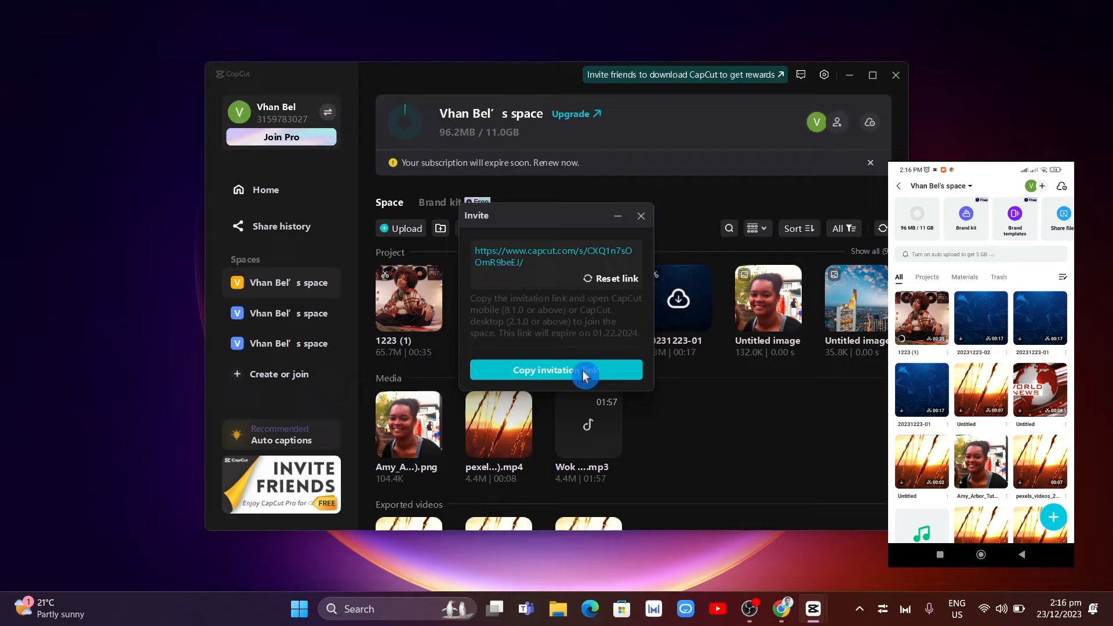
left_click(555, 370)
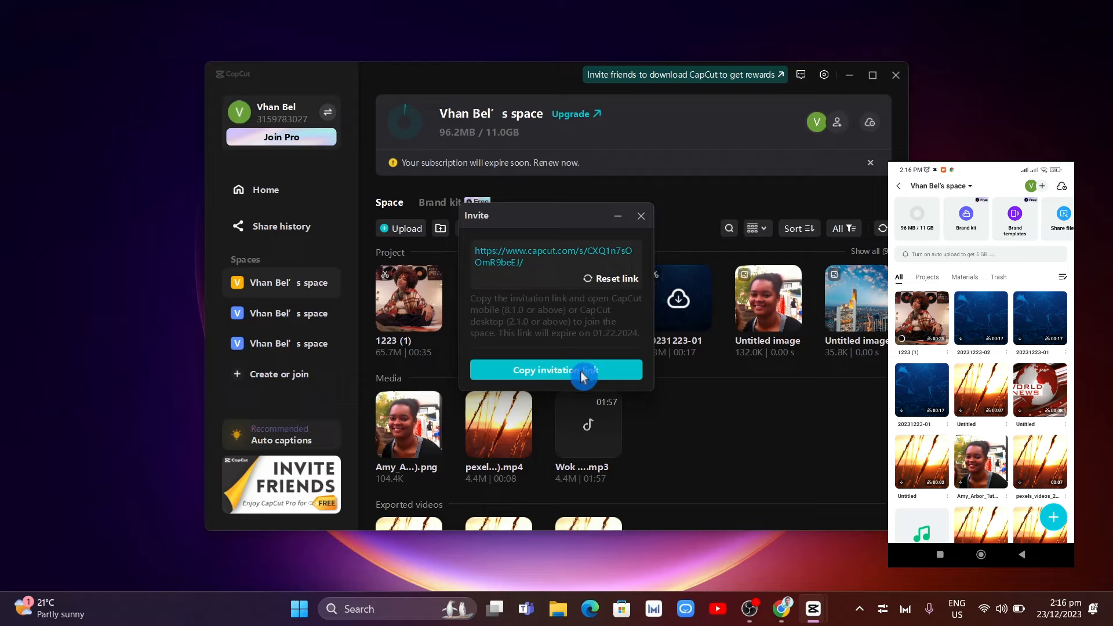